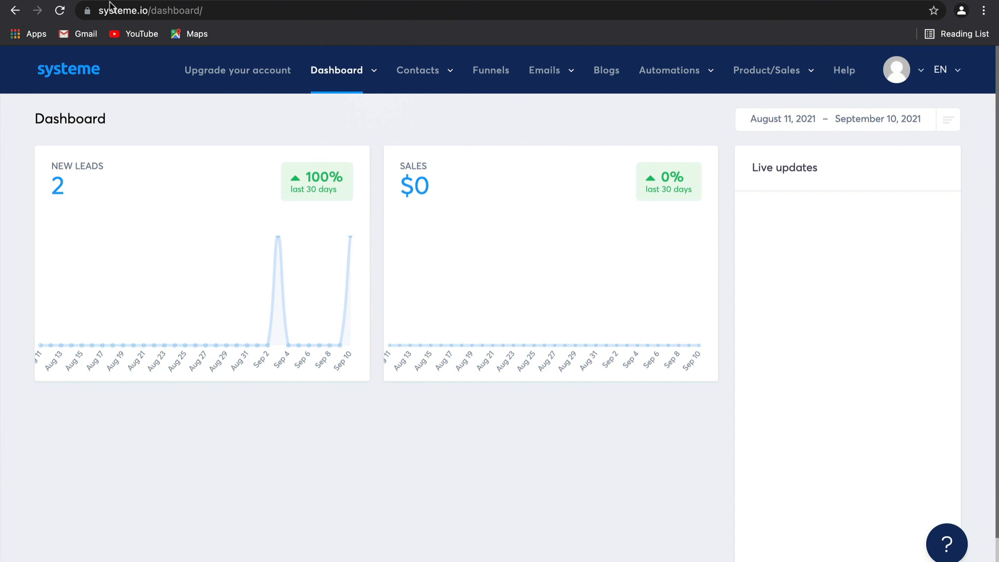
Step: Go from the dashboard to the Newsletters list via the Emails menu
left_click(544, 70)
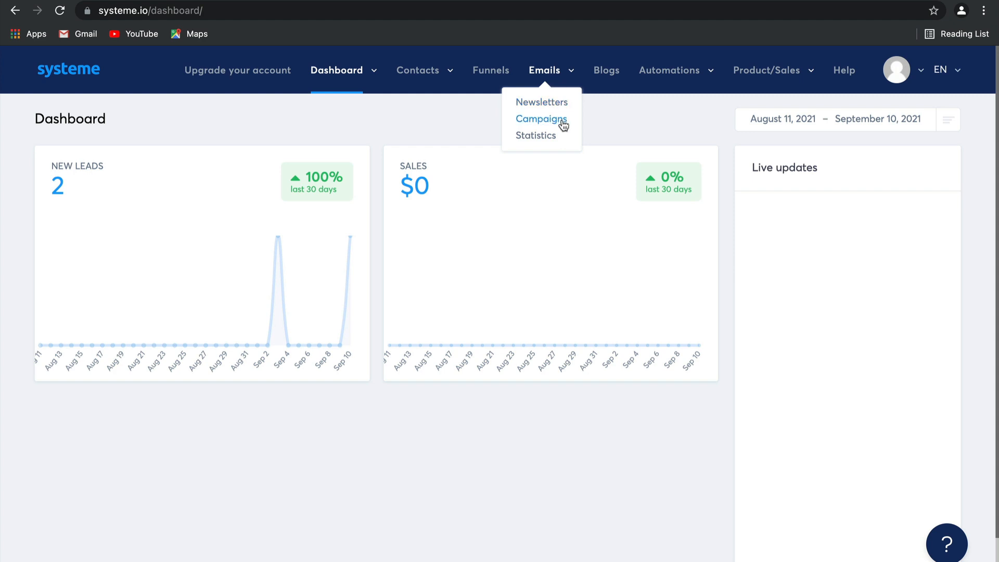
left_click(541, 102)
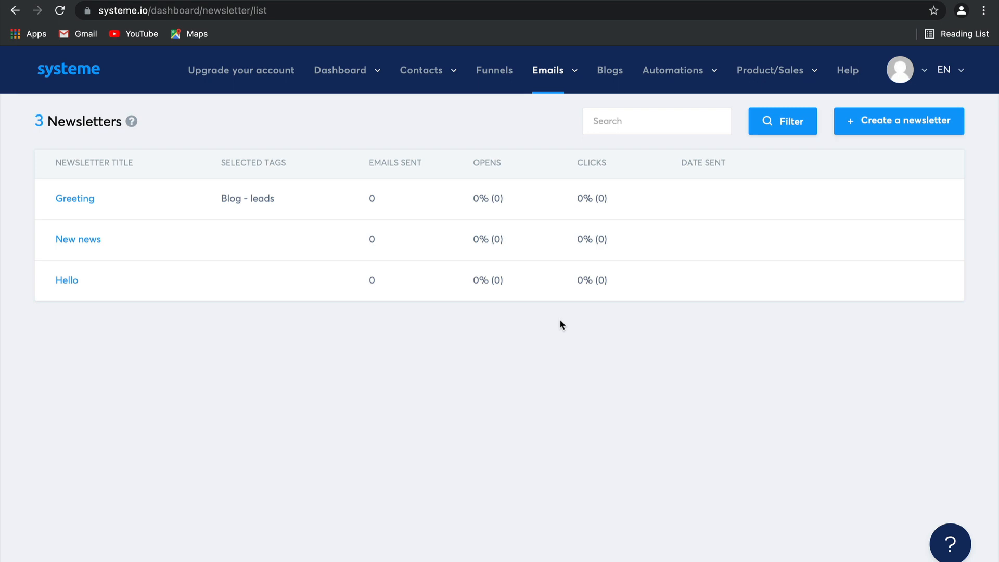
Step: Start a new newsletter with subject 'New Offer September', sender name Natachja and the suggested sender address
left_click(898, 121)
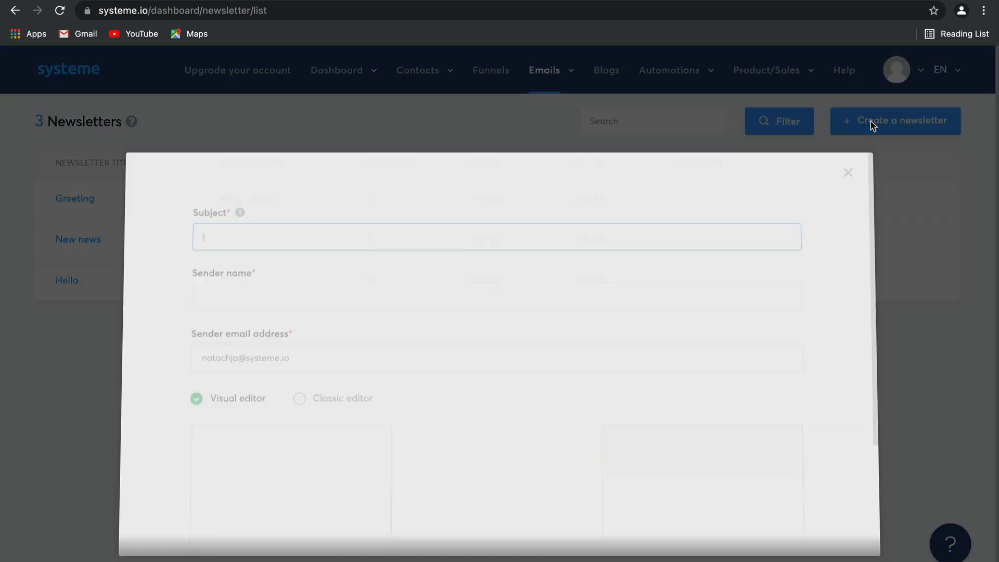
left_click(495, 236)
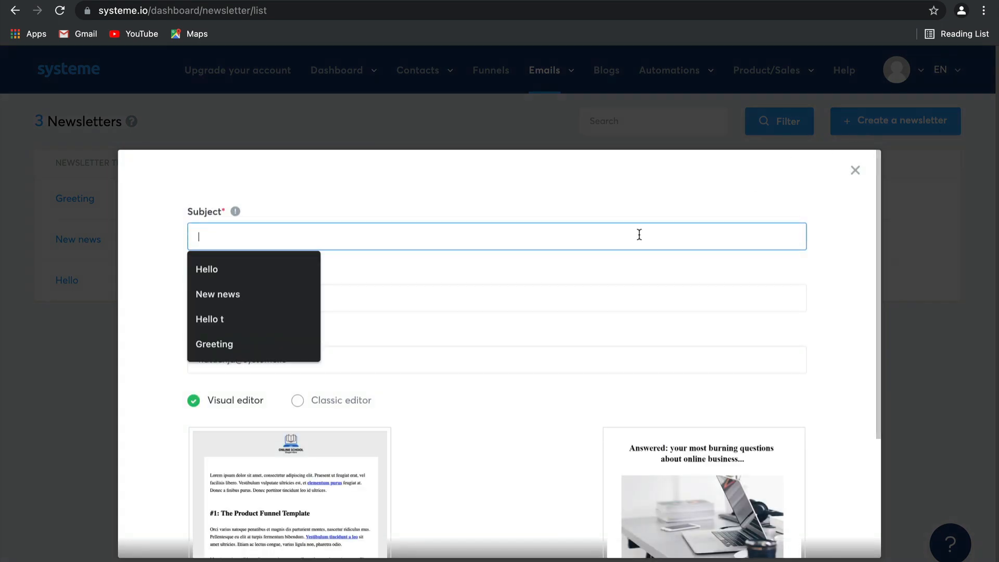
type("New Offer")
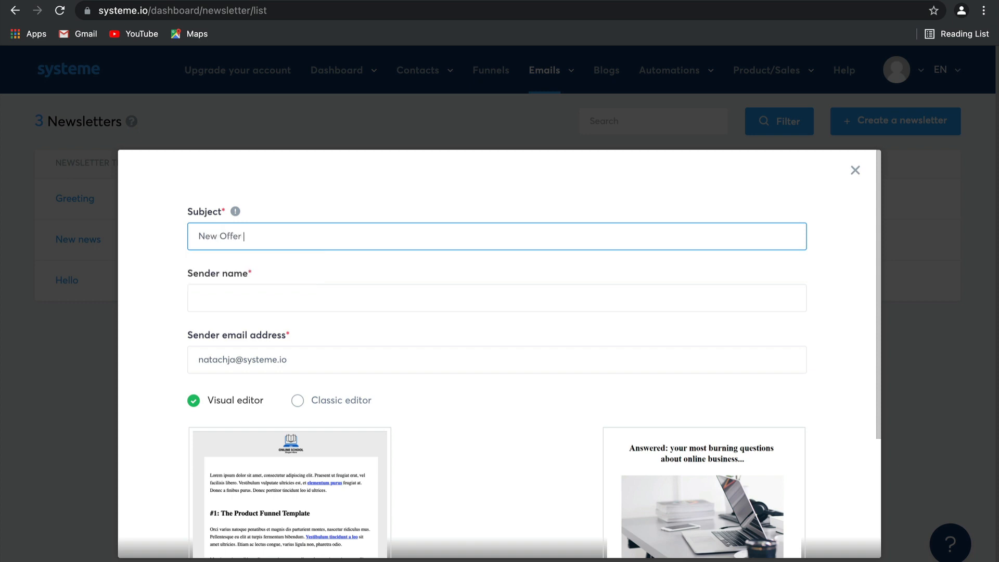
type("Sep")
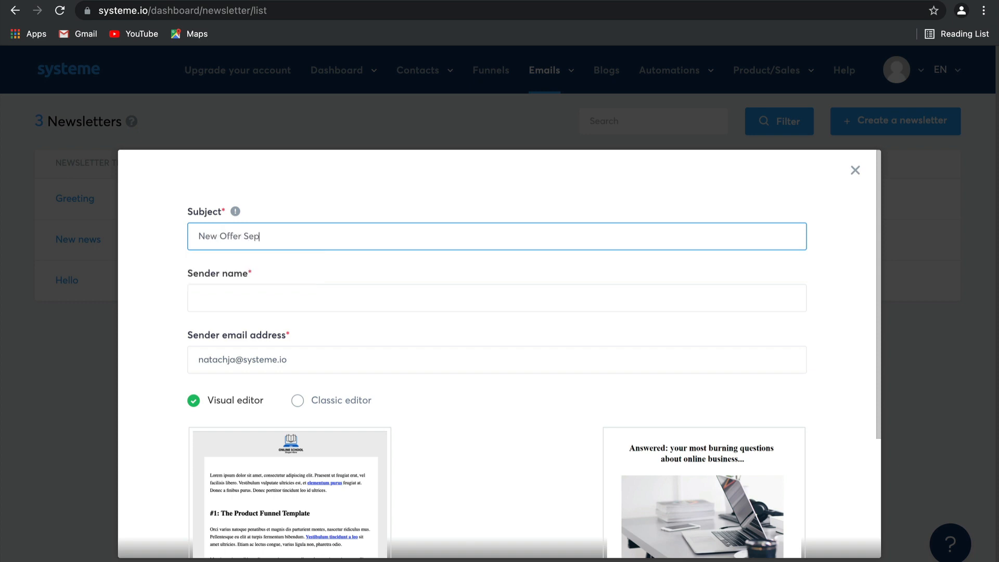
type("tember")
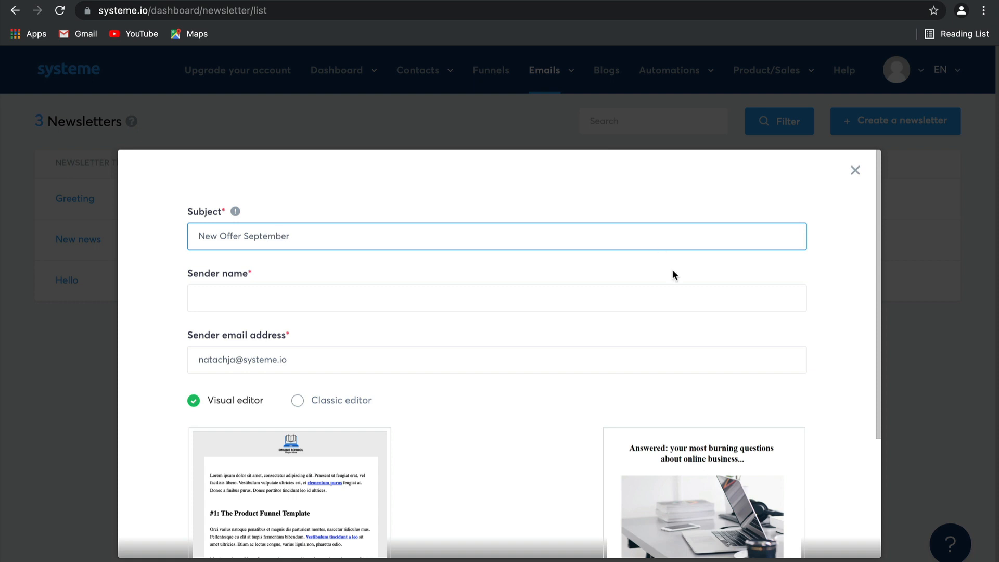
type("Natachja")
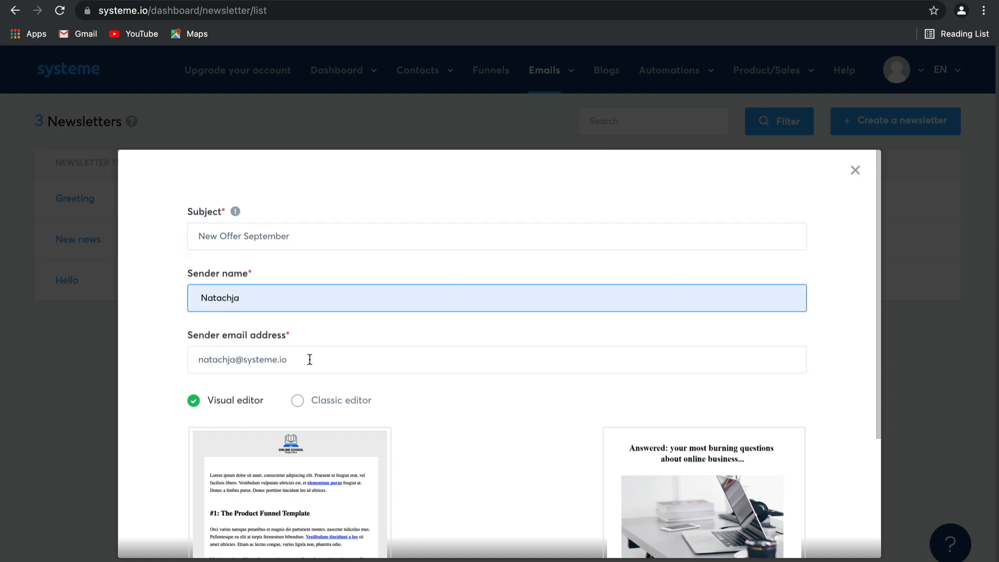
left_click(497, 359)
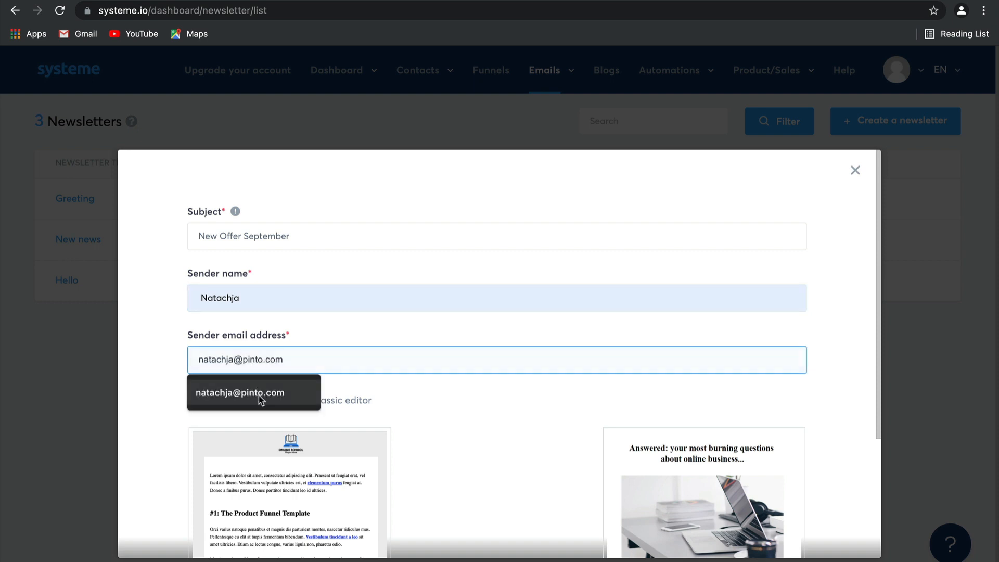
left_click(241, 393)
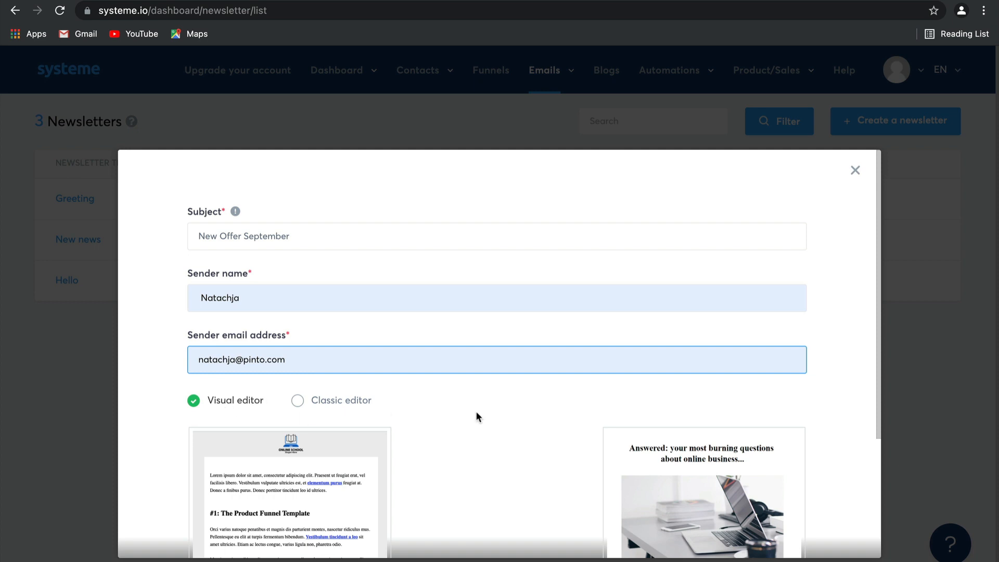
Step: Create the 'New Offer September' newsletter with the Classic editor and land on its edit page
scroll("down", 3)
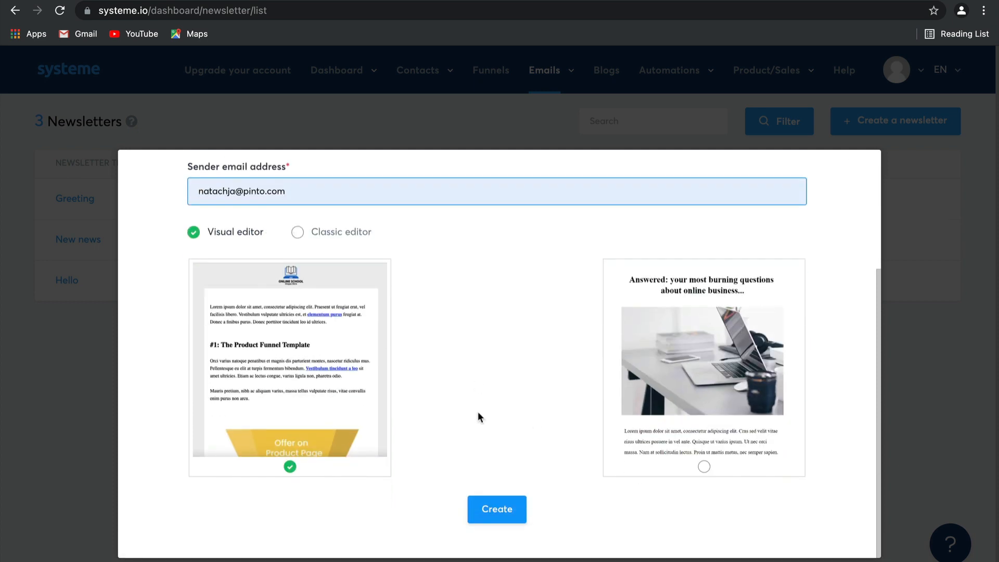
mouse_move(318, 215)
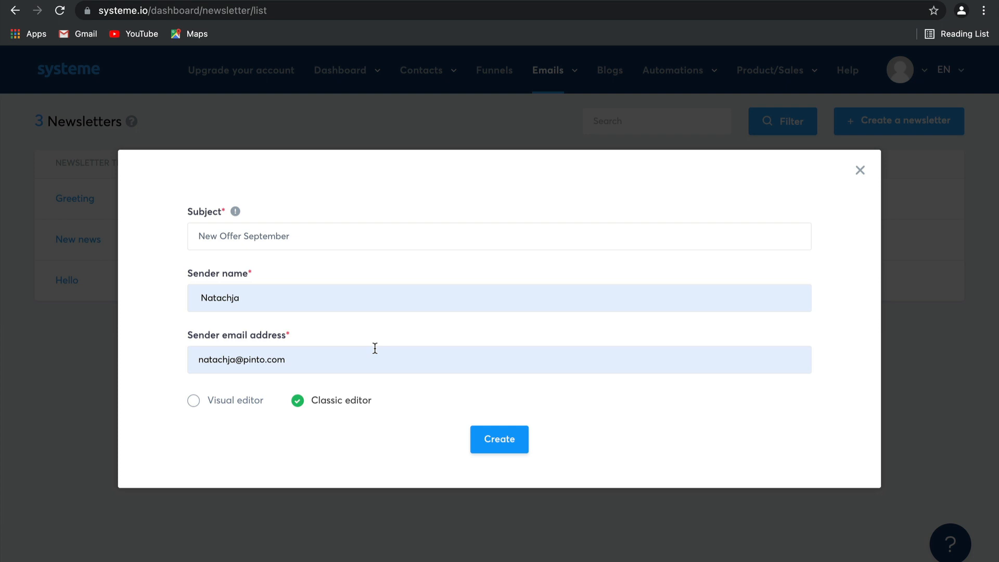
left_click(498, 439)
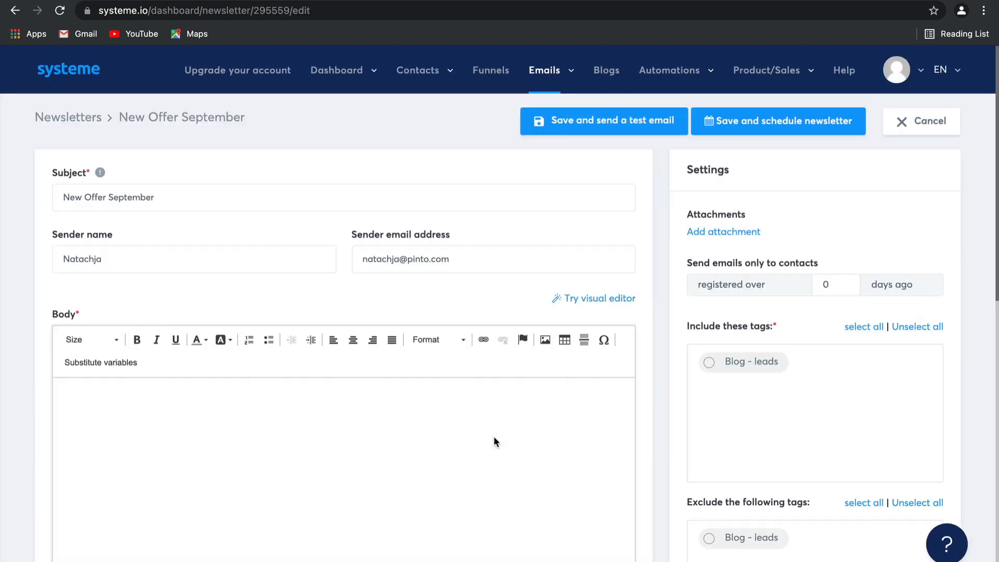
Step: Write the body 'Hey there' followed by 'I would like to...'
scroll("down", 3)
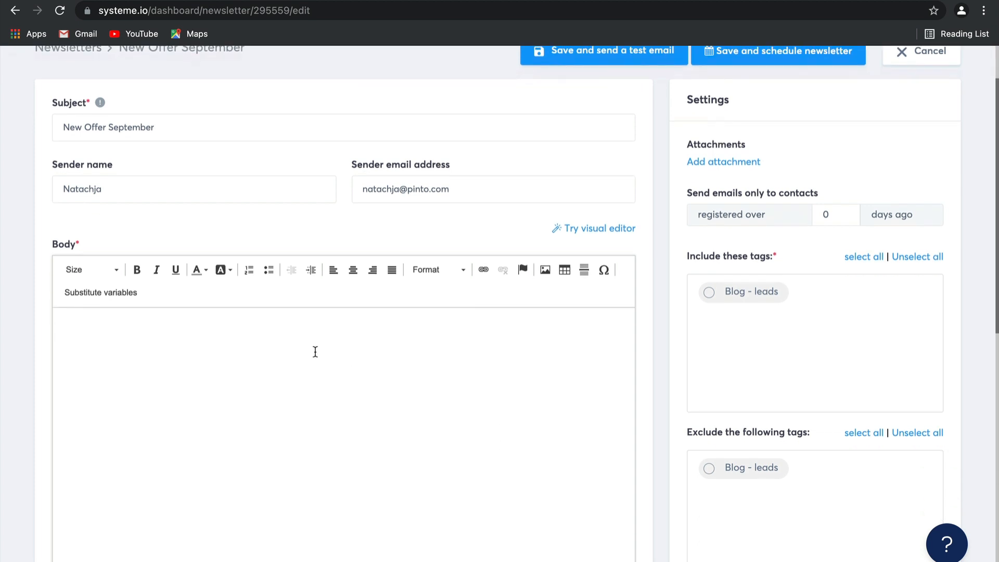
type("Hey there")
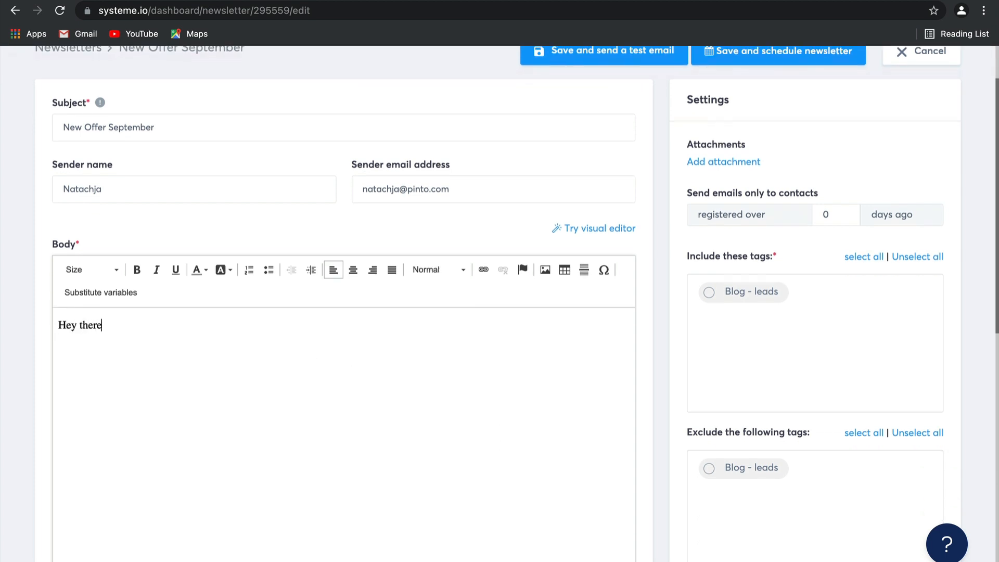
type("I w")
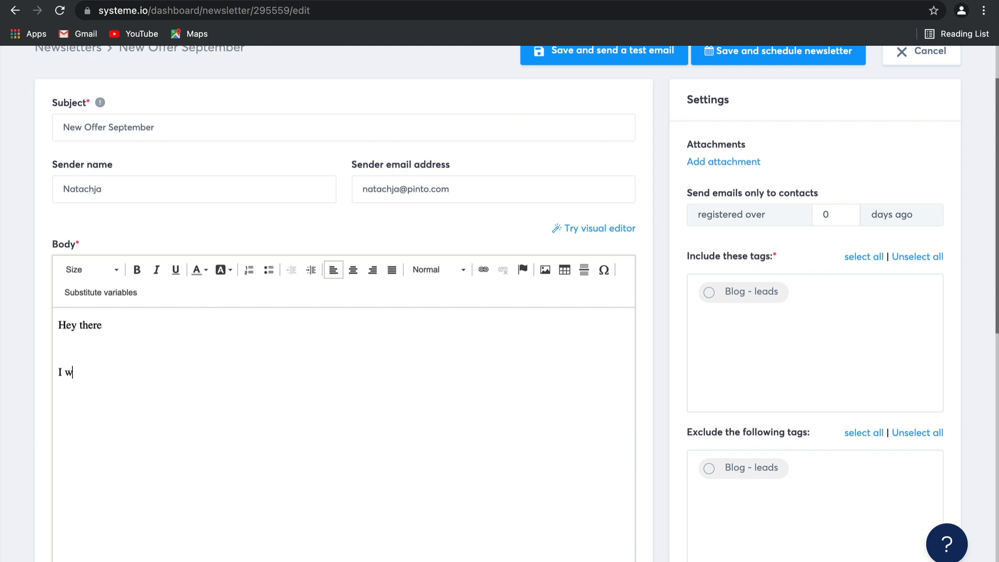
type("ould like to")
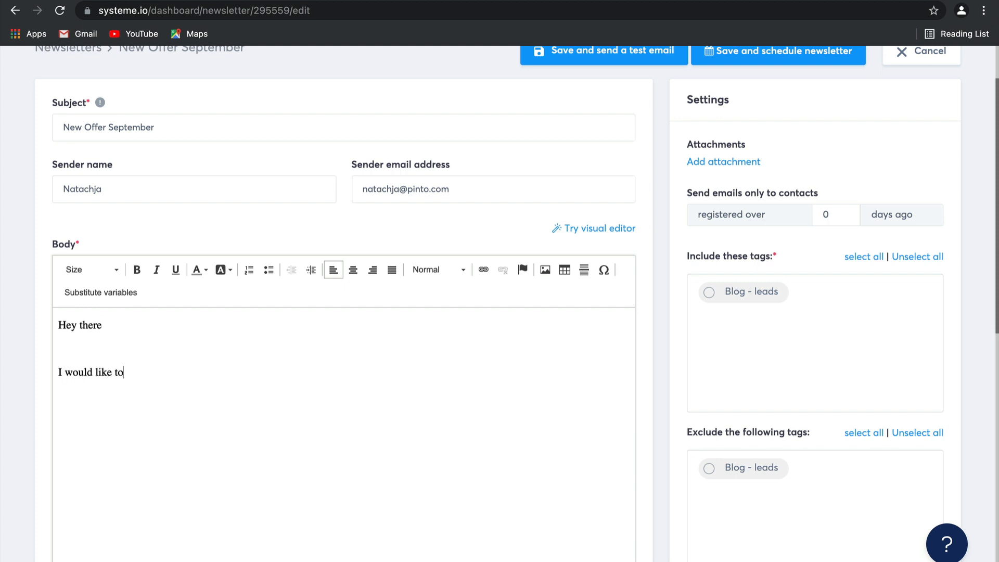
type("...")
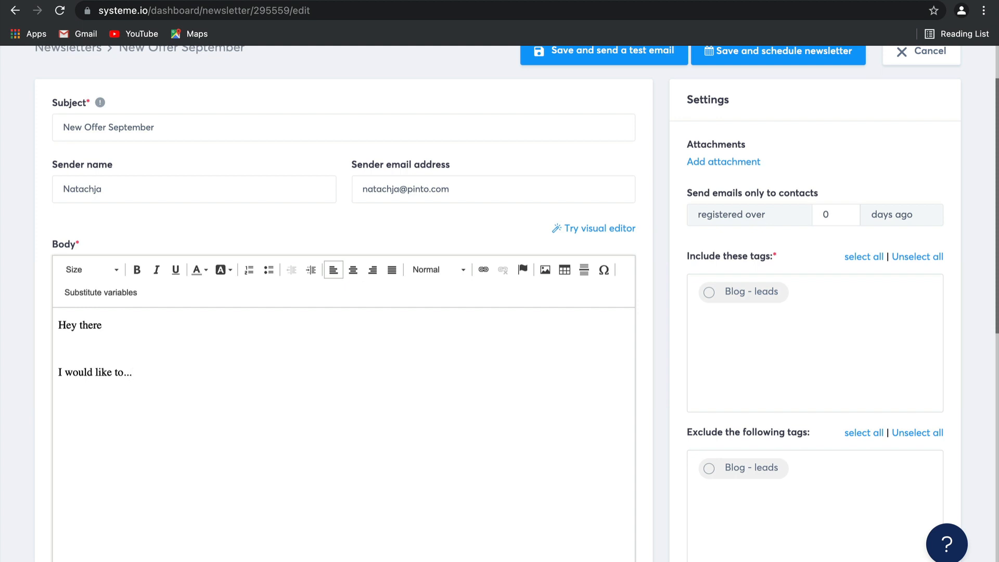
mouse_move(736, 178)
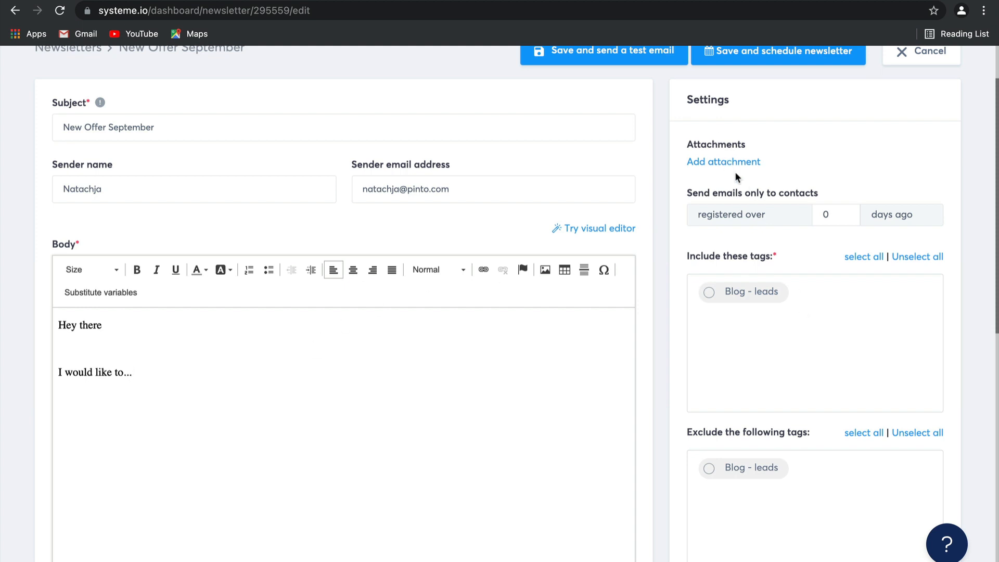
Step: Include contacts tagged 'Blog - leads' as recipients and review the available substitutes
left_click(708, 291)
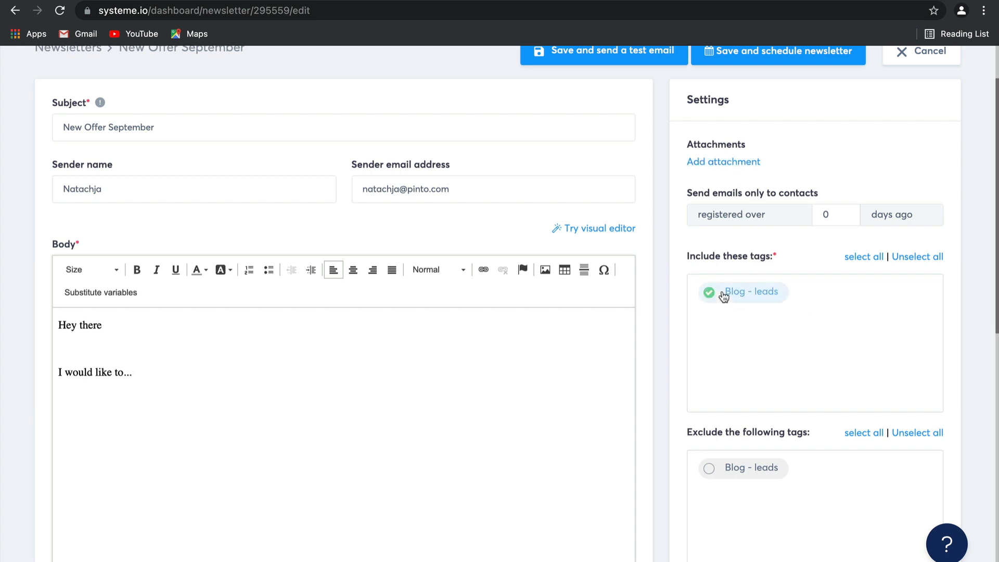
scroll("down", 3)
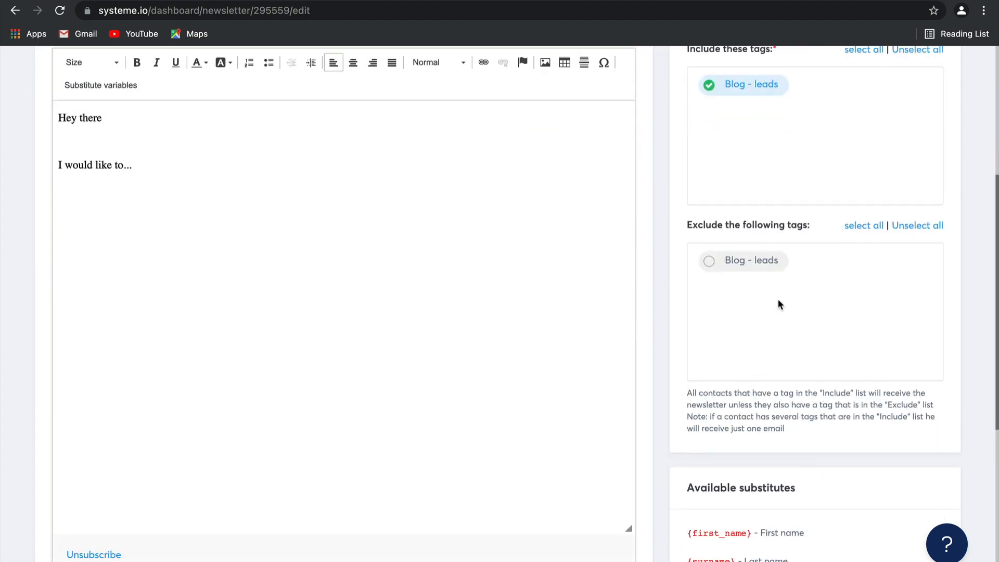
scroll("down", 3)
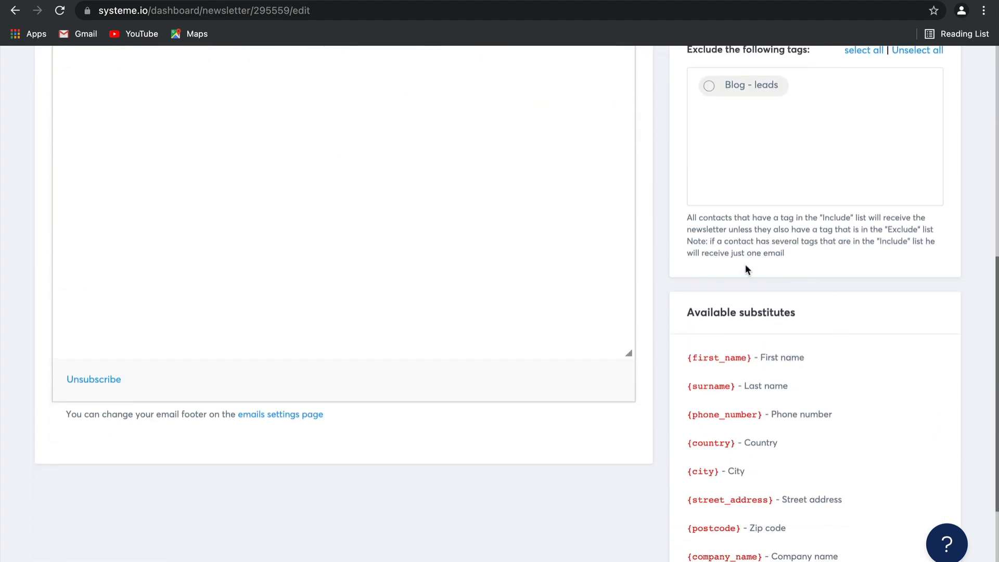
scroll("down", 3)
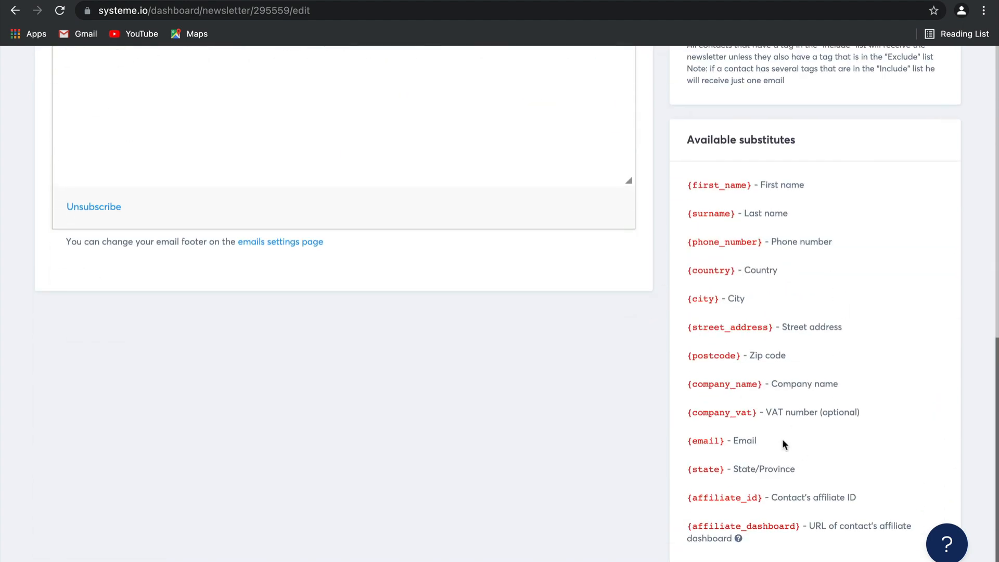
mouse_move(895, 237)
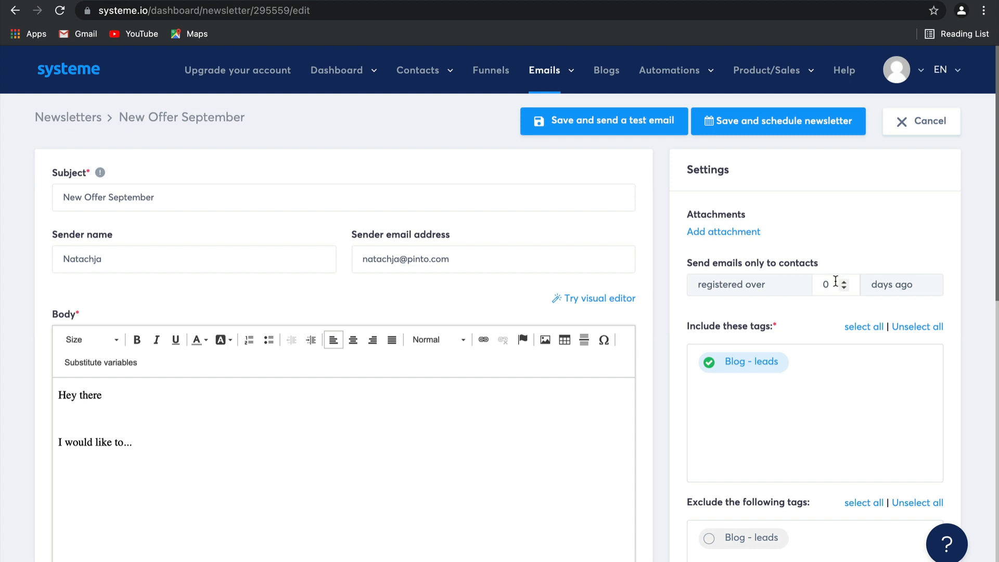
Step: Set the 'registered over ... days ago' filter to 5
type("2")
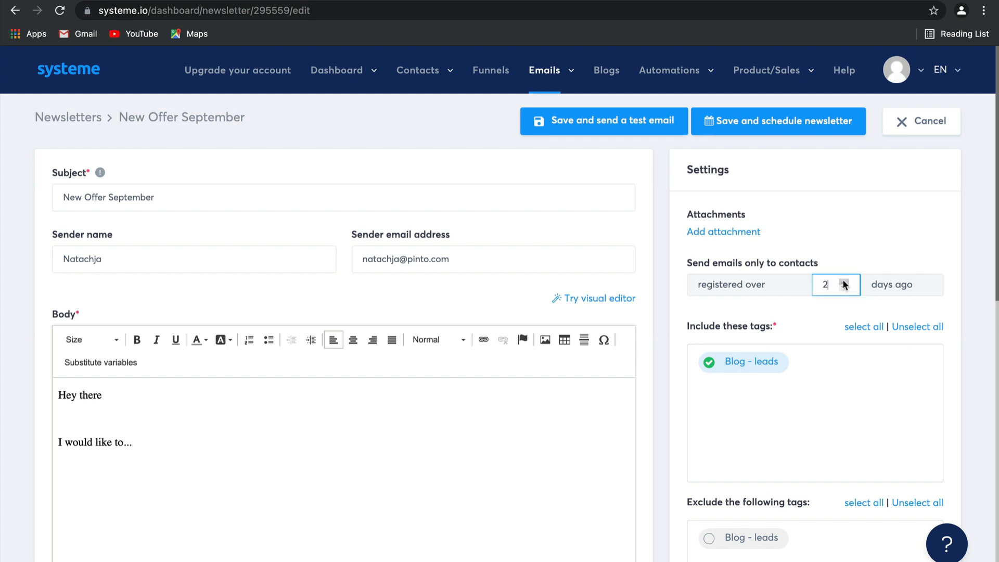
type("4")
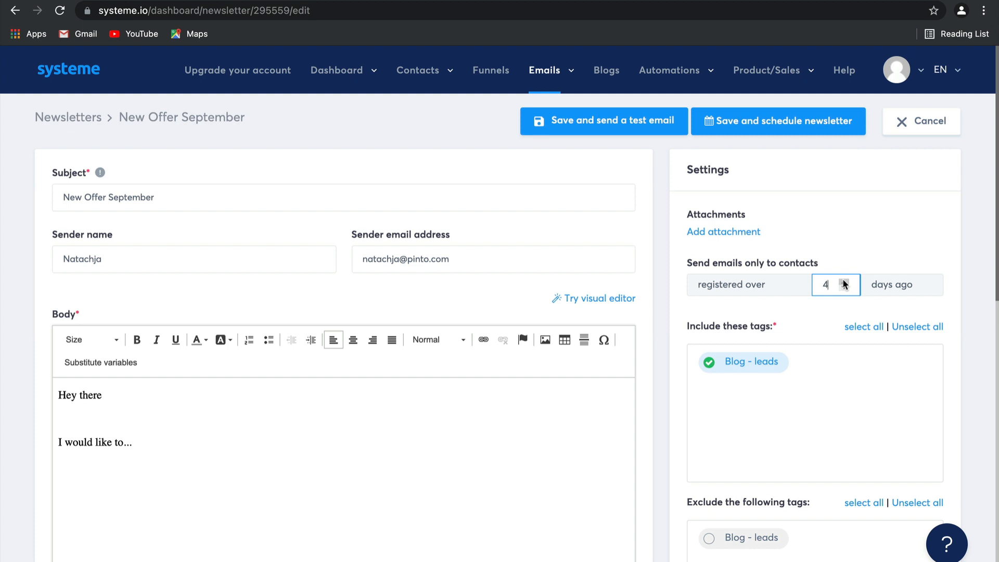
type("5")
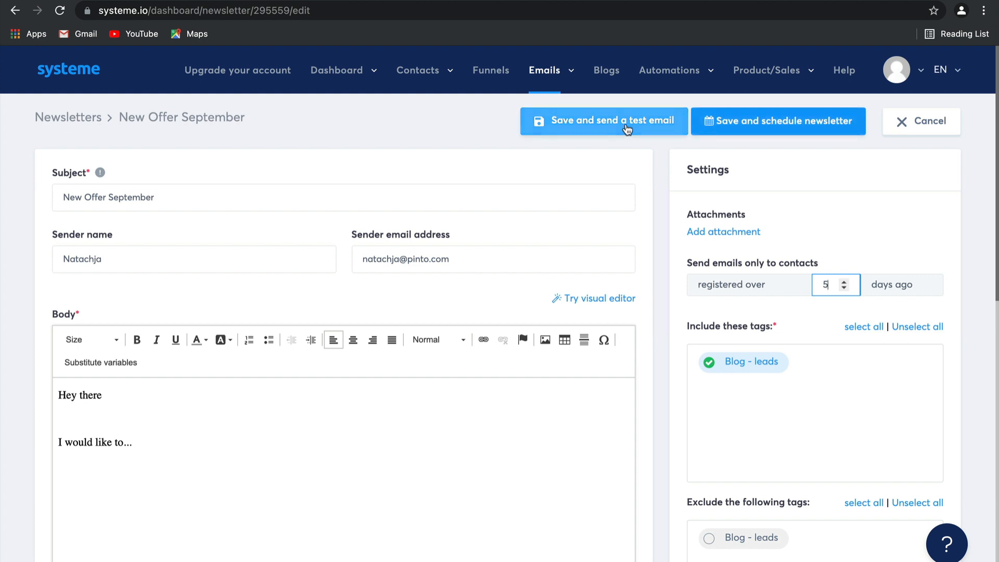
mouse_move(764, 131)
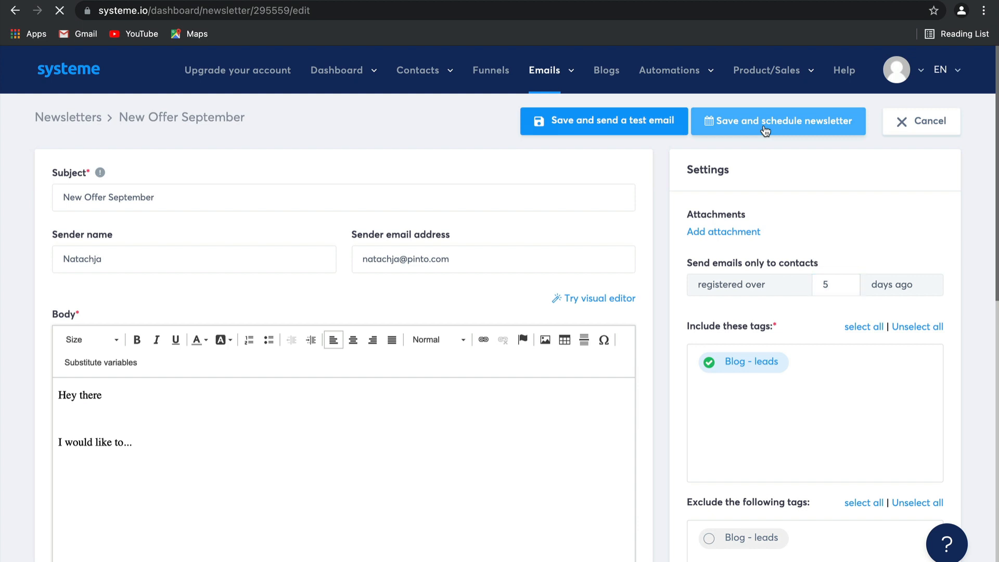
Step: Save the newsletter to its plan page and reveal the Emails menu choices
left_click(777, 120)
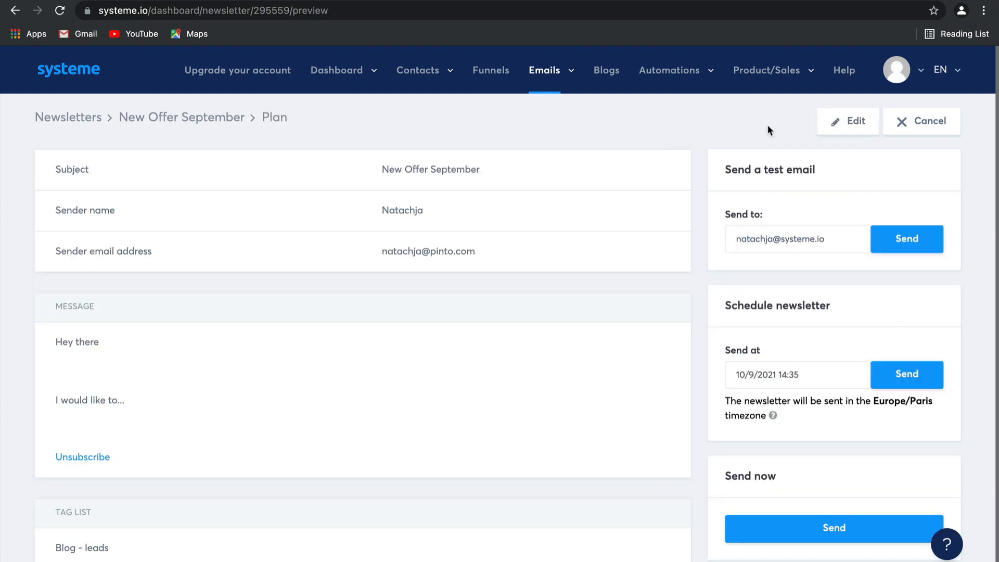
mouse_move(678, 108)
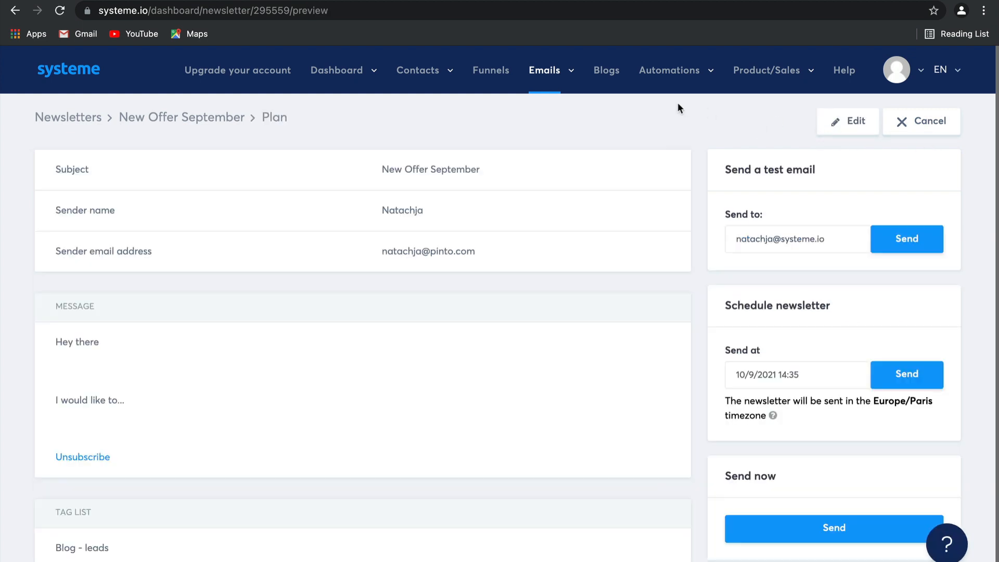
left_click(544, 69)
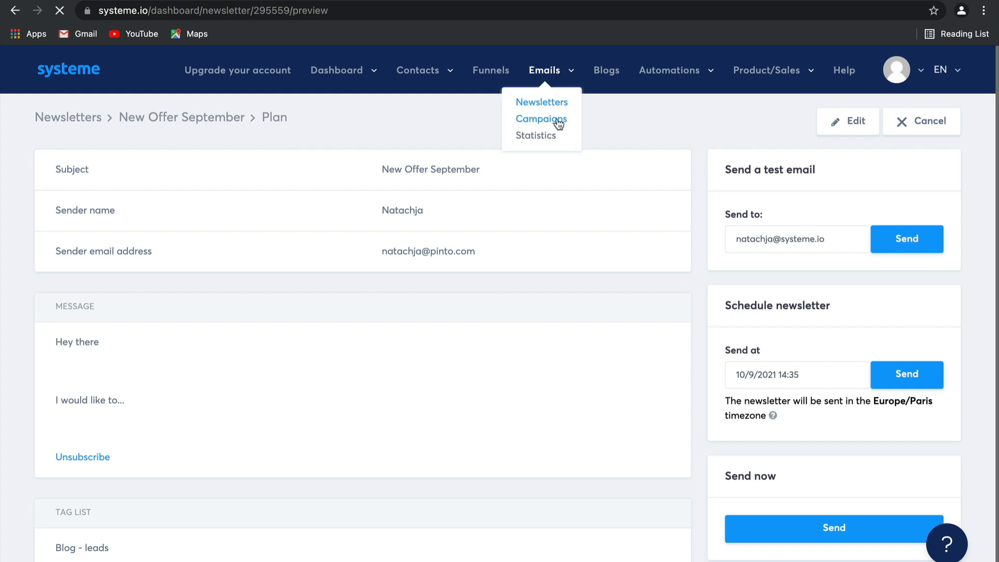
Step: Create a campaign named '5 day coaching course' and enter its empty email list
left_click(541, 119)
type("5 day coaching course")
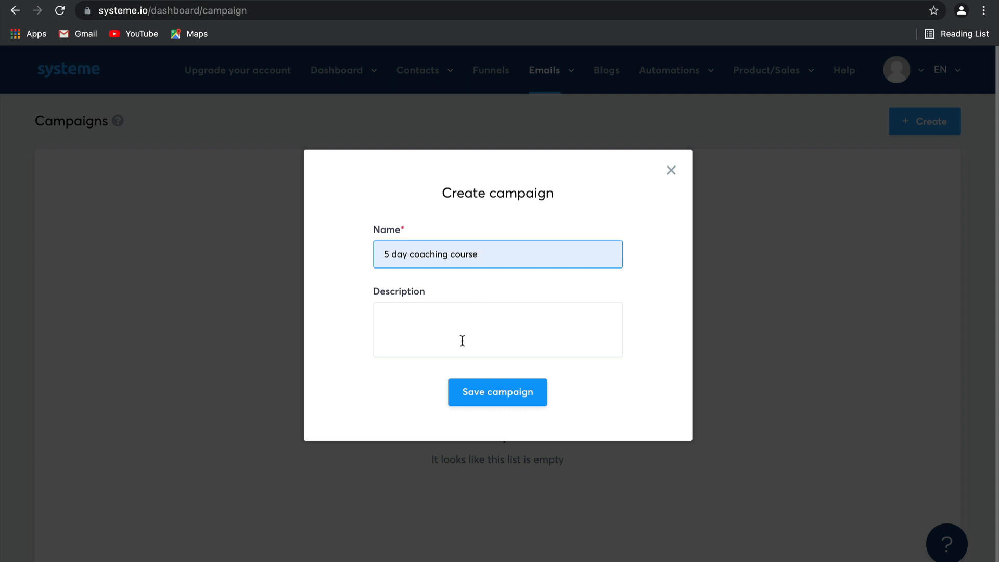
left_click(497, 392)
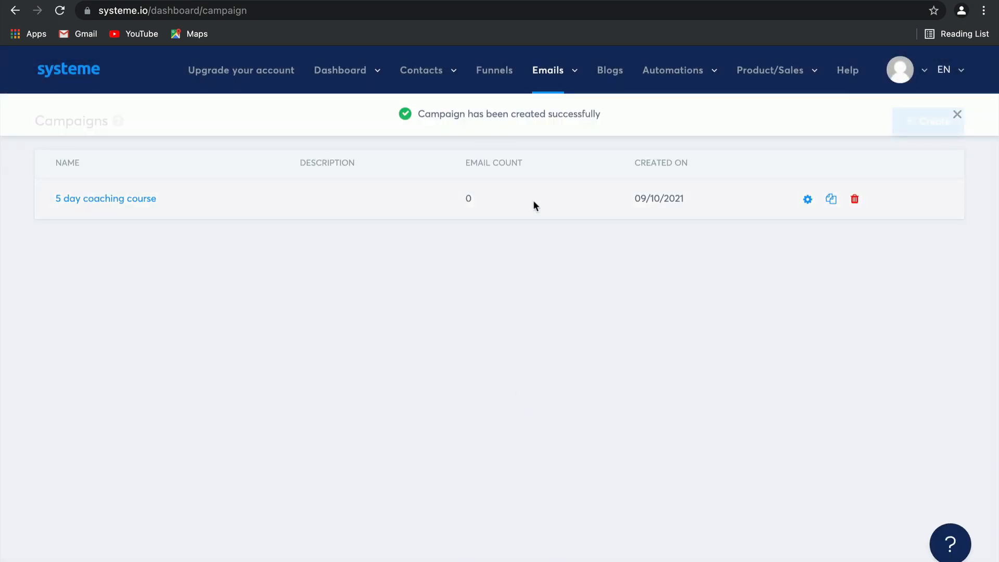
left_click(105, 198)
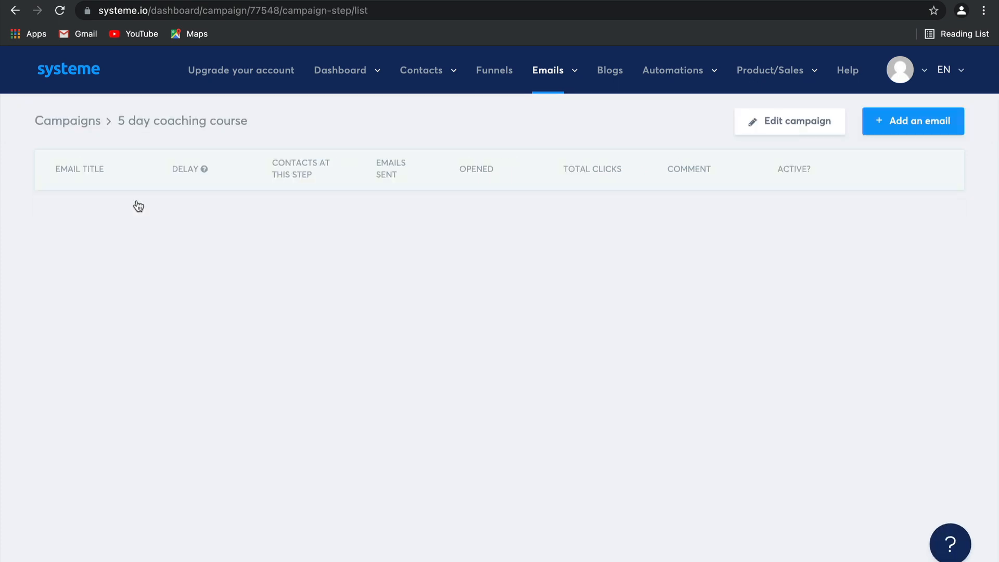
mouse_move(932, 280)
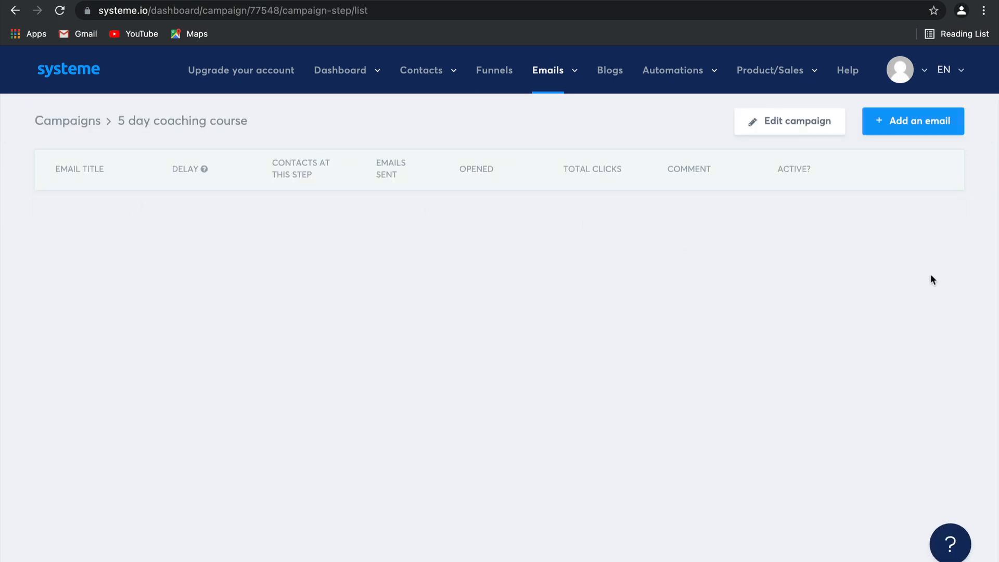
Step: Add a campaign email with sender Natachja, a replaced sender address and subject 'The first step'
left_click(913, 121)
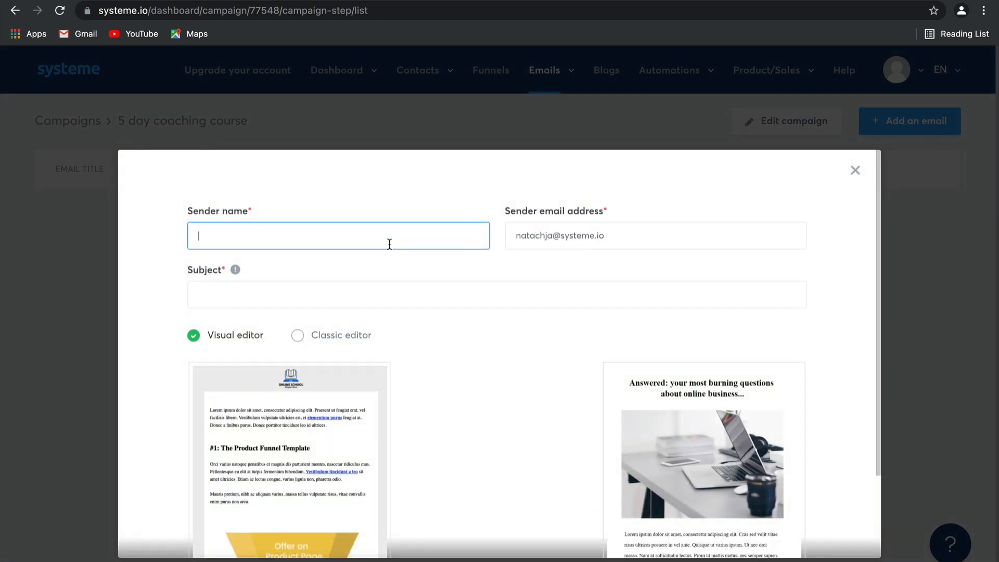
type("Natac")
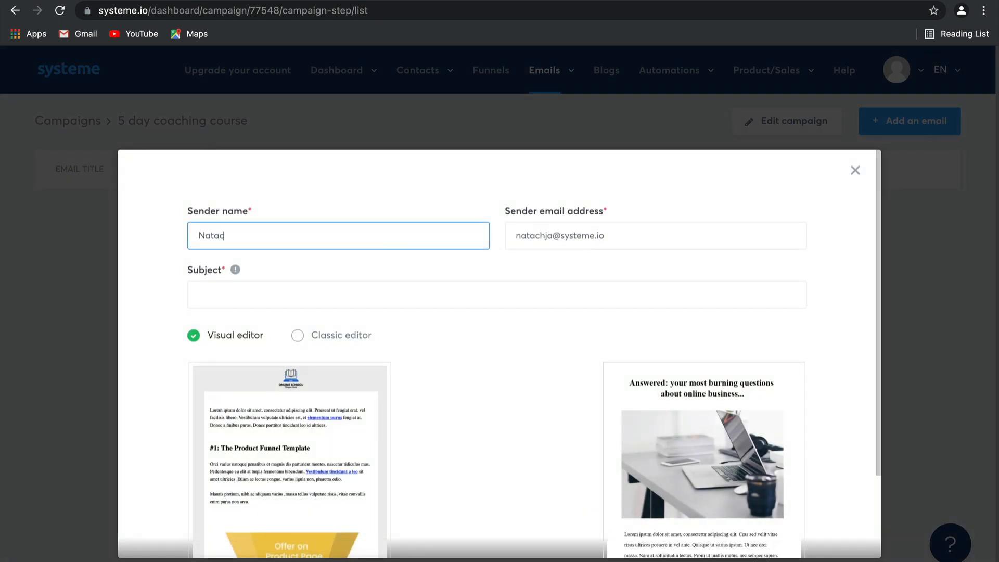
left_click(654, 236)
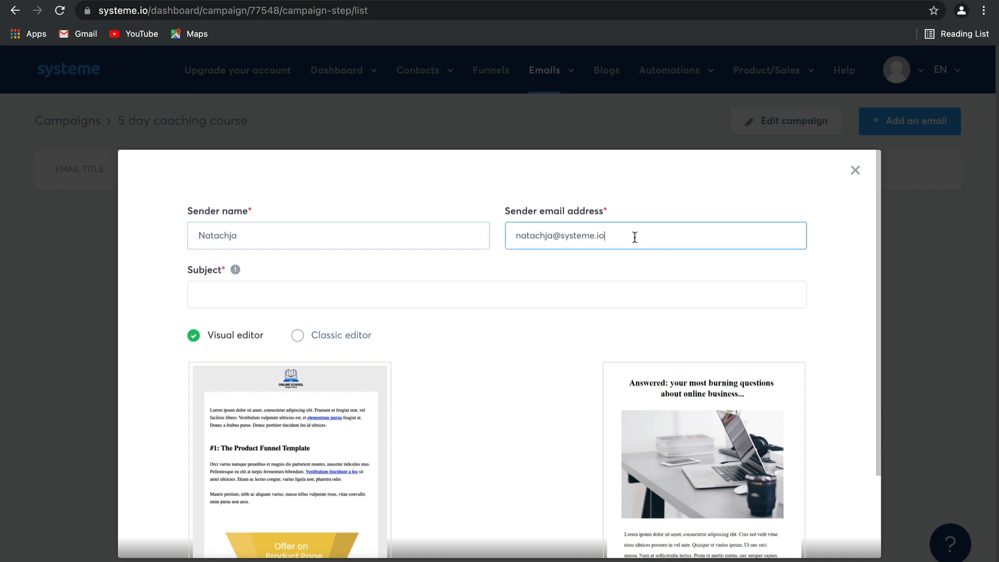
double_click(577, 236)
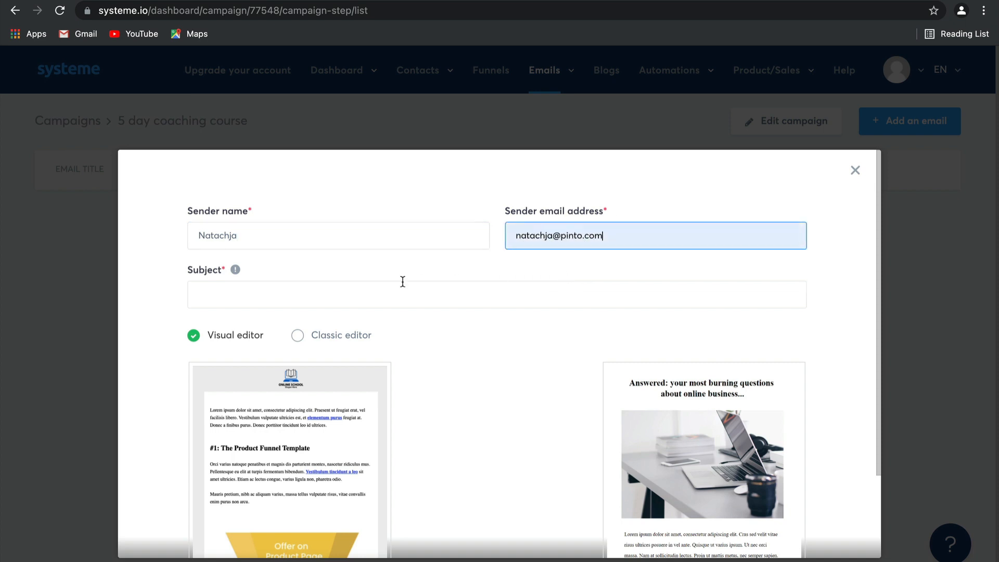
type("The first step")
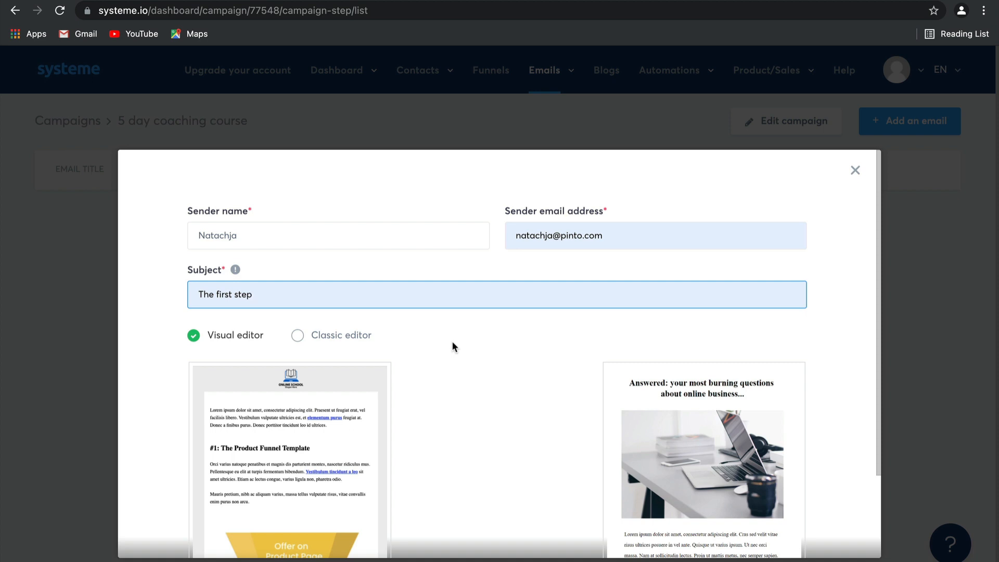
mouse_move(364, 336)
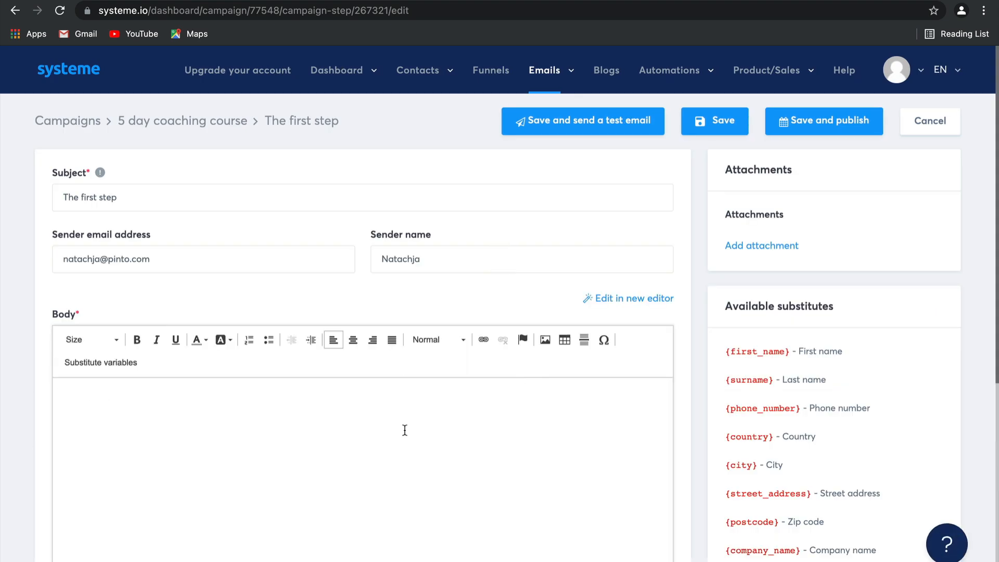
Step: Write the email body 'Here is your freebie.'
type("Here")
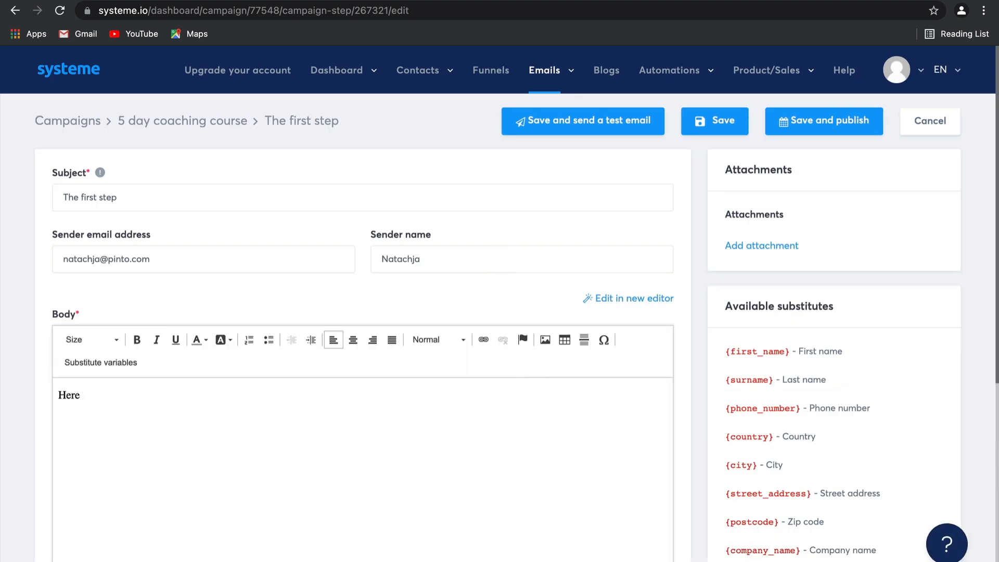
type("is your fr")
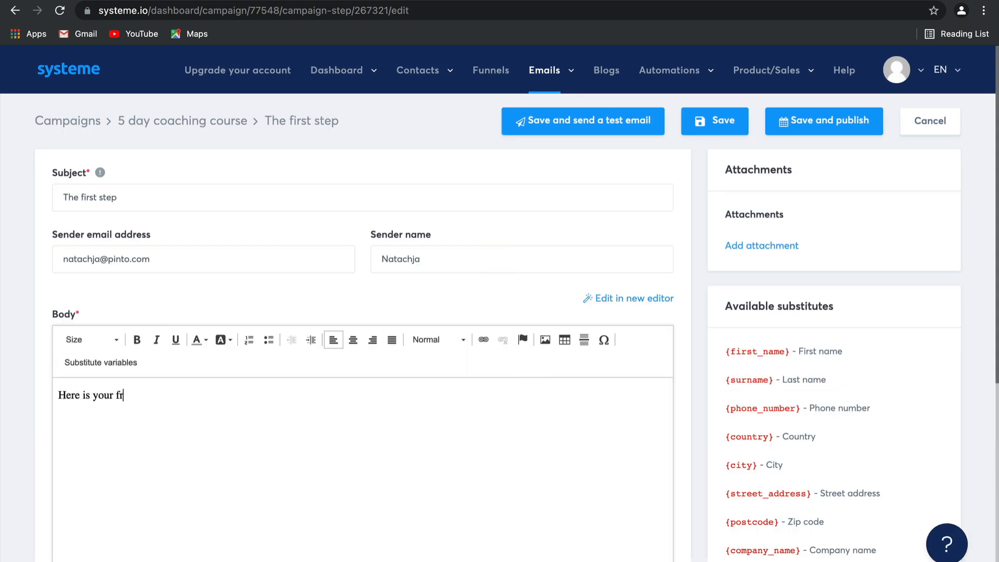
type("eebie..")
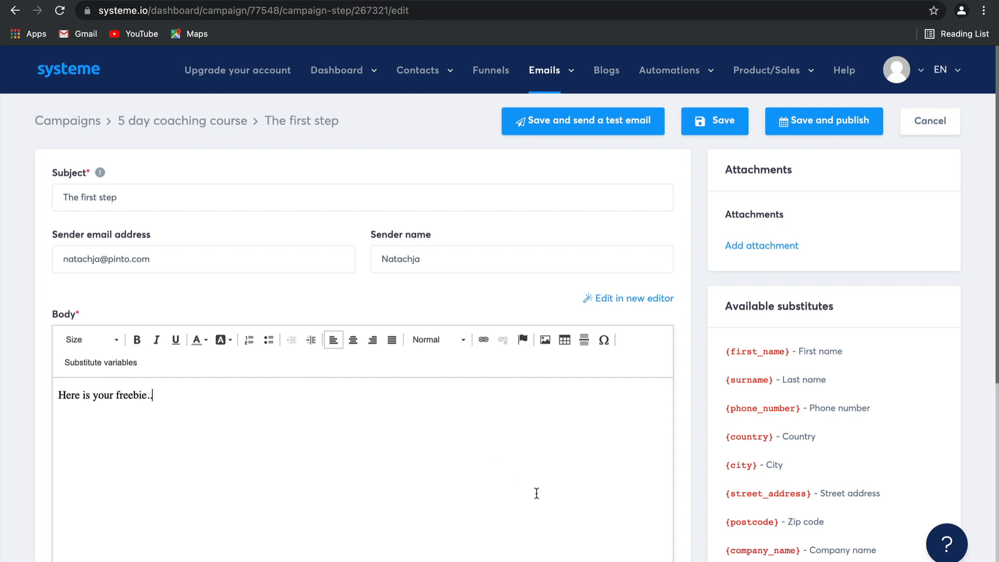
mouse_move(818, 238)
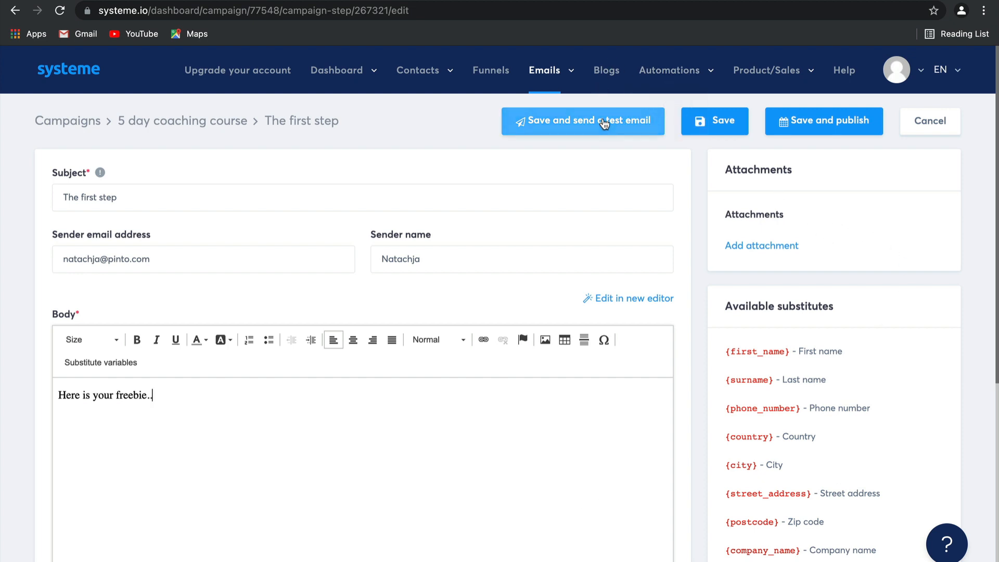
mouse_move(715, 121)
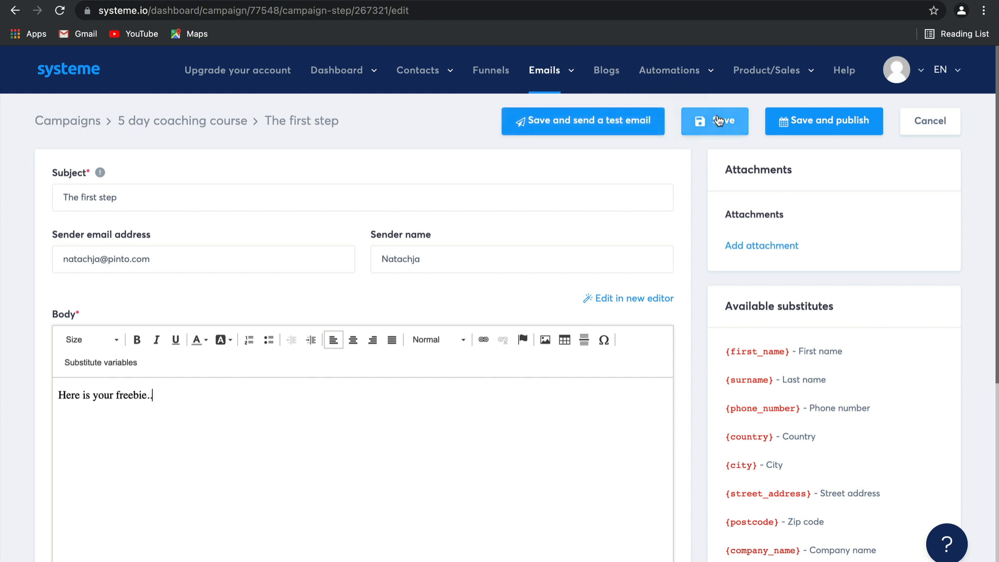
mouse_move(843, 132)
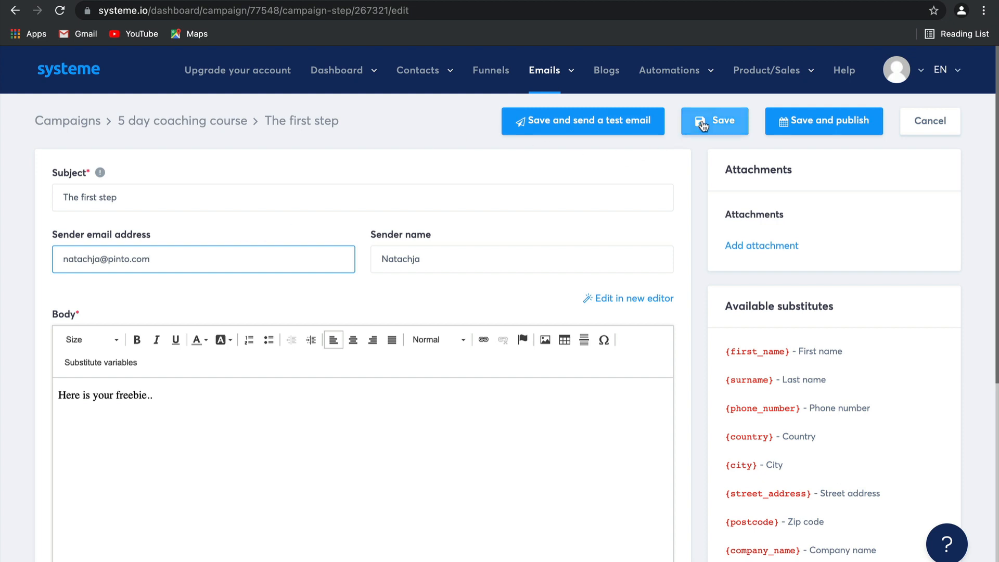
Step: Save 'The first step' email to the campaign and view the Email Dashboard statistics
left_click(714, 120)
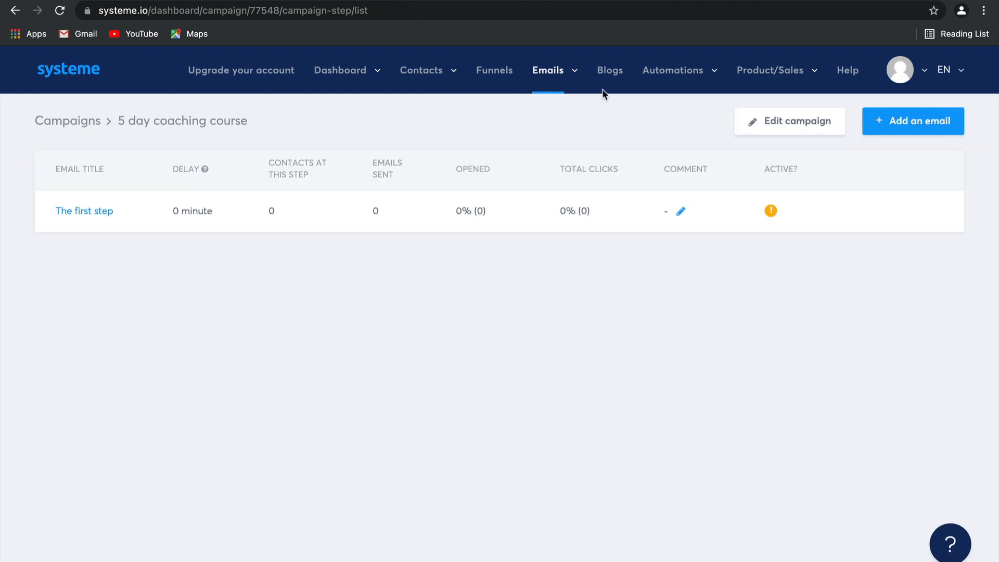
left_click(547, 70)
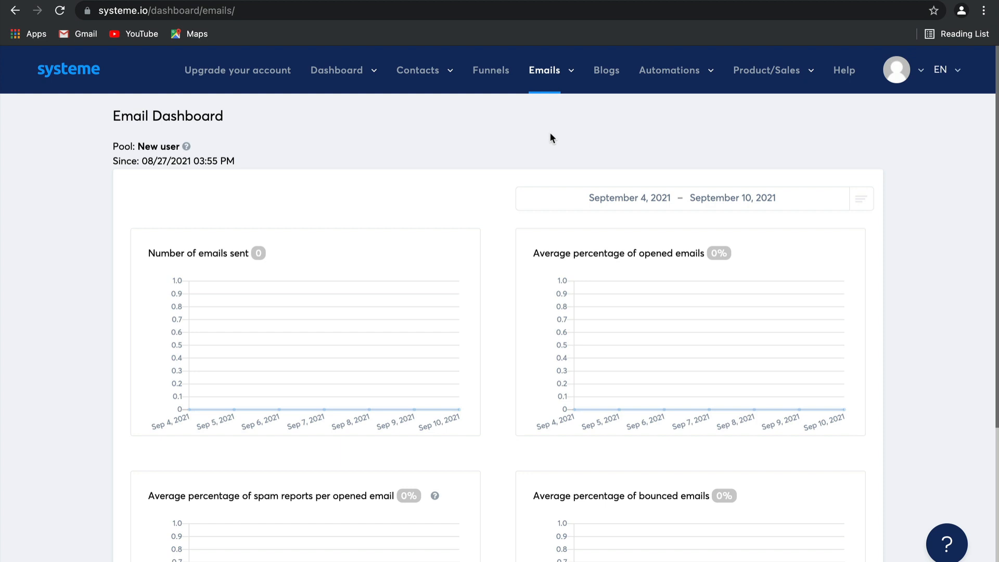
mouse_move(401, 408)
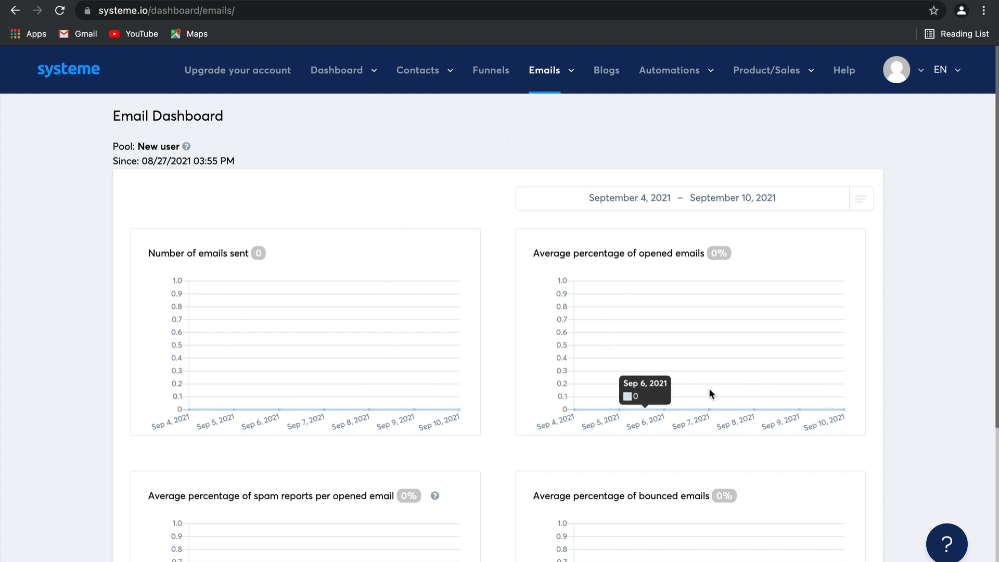
scroll("down", 3)
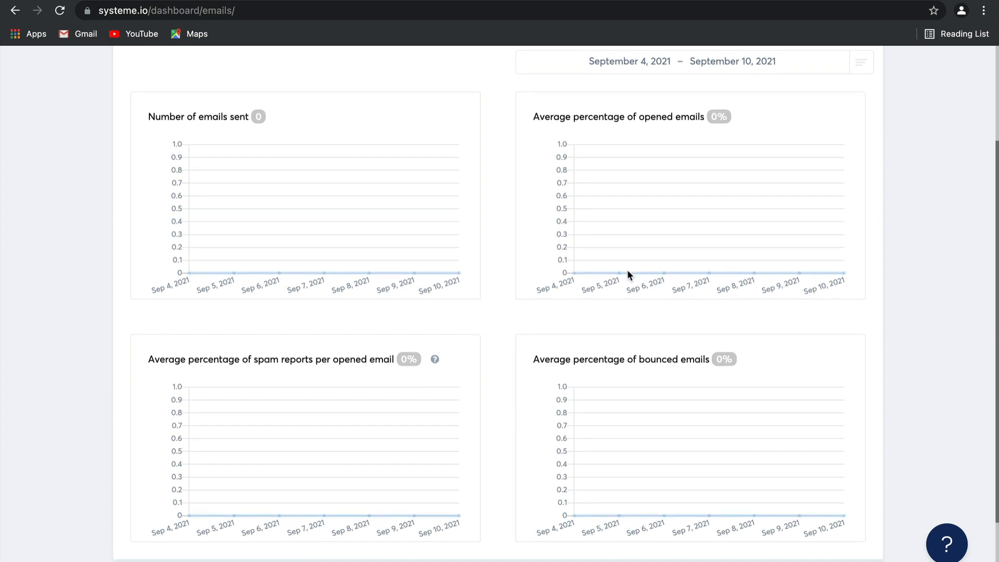
mouse_move(369, 354)
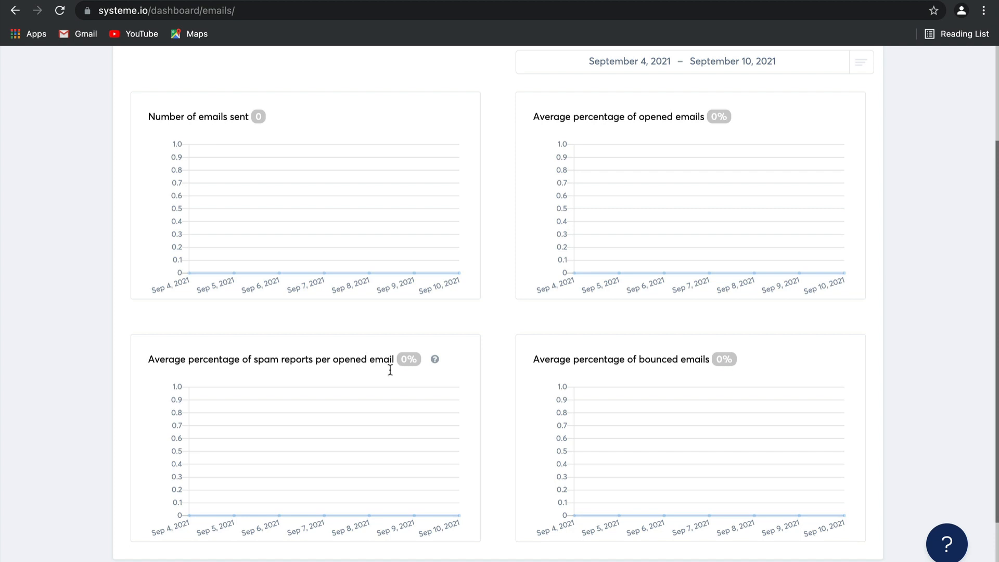
mouse_move(776, 523)
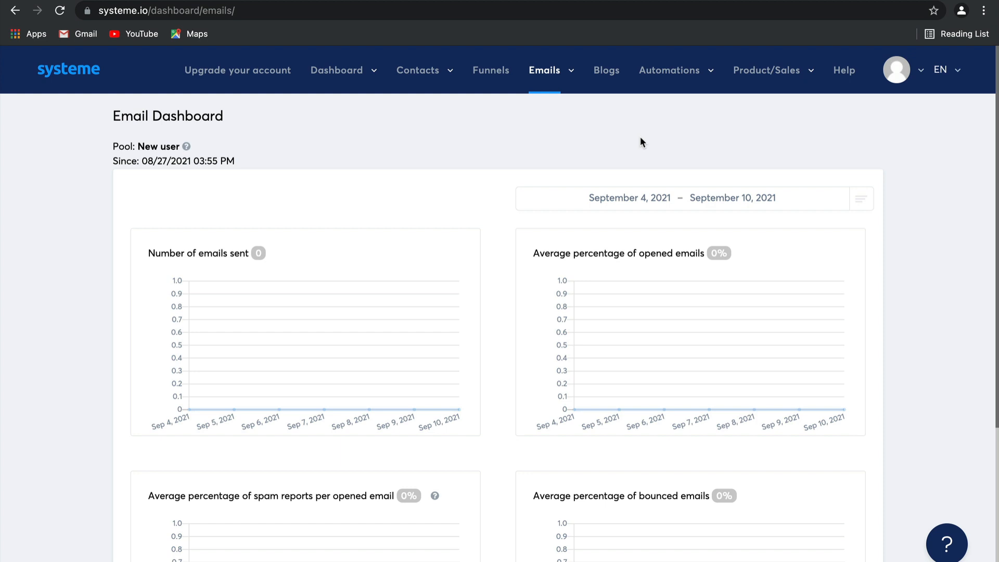
mouse_move(552, 66)
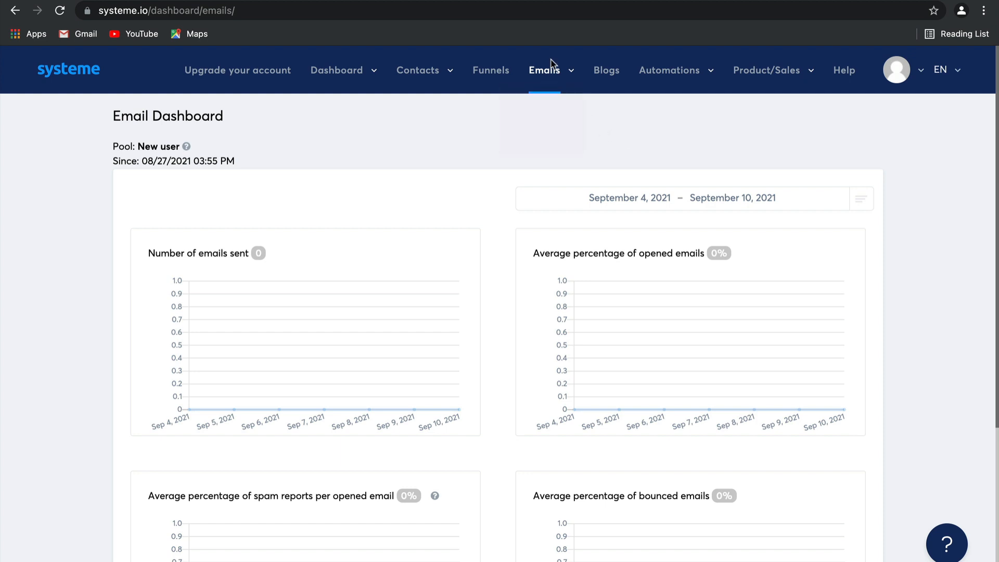
left_click(544, 70)
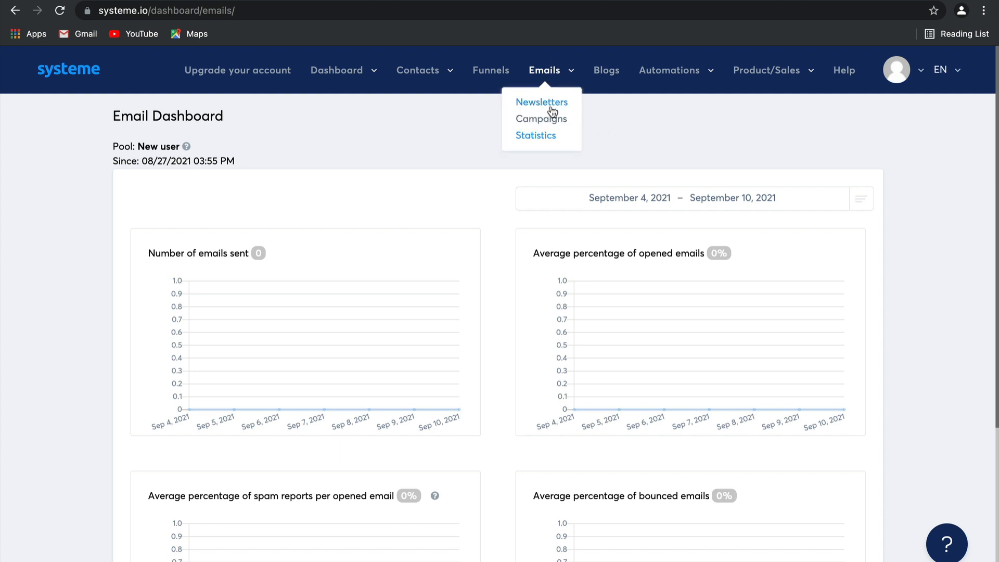
mouse_move(603, 134)
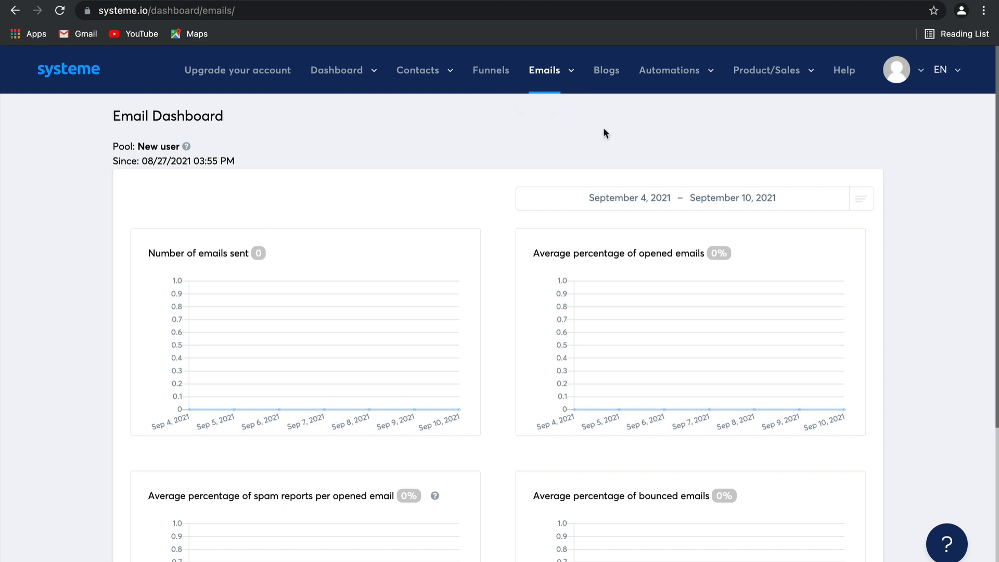